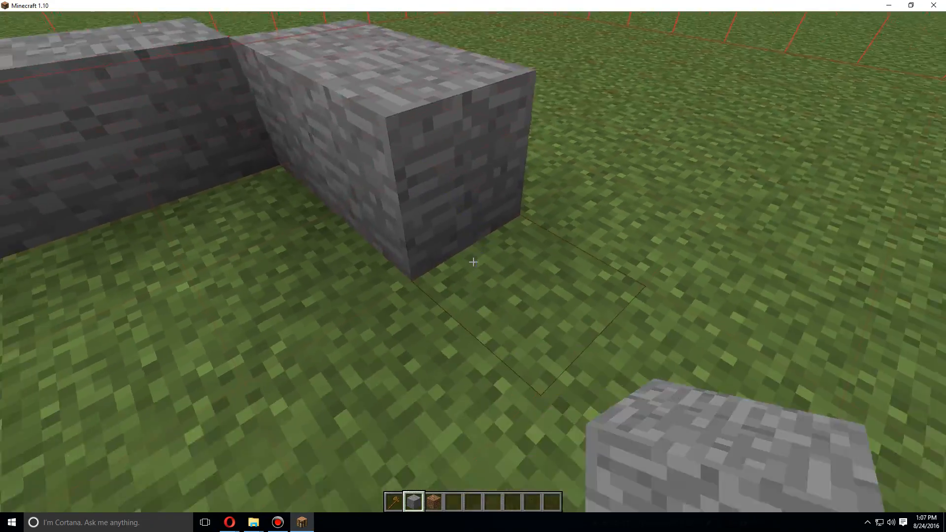
mouse_move(473, 261)
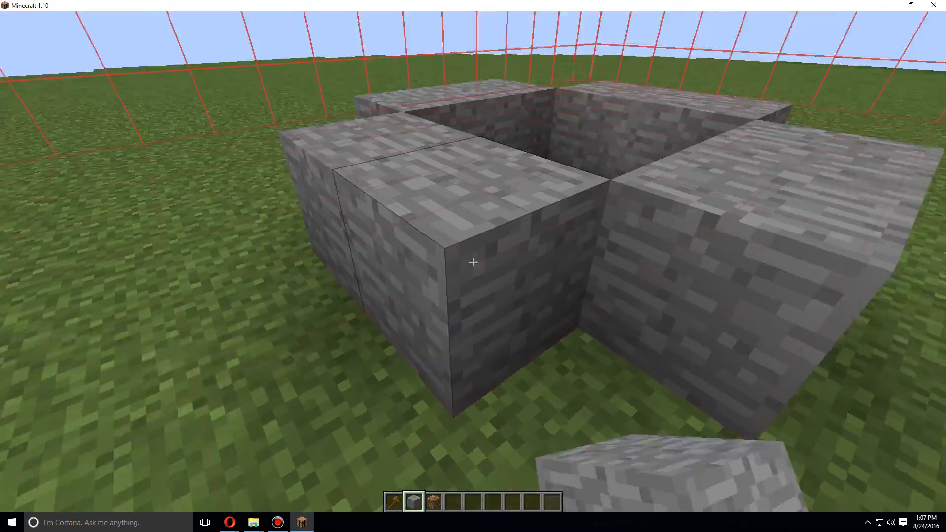
mouse_move(473, 261)
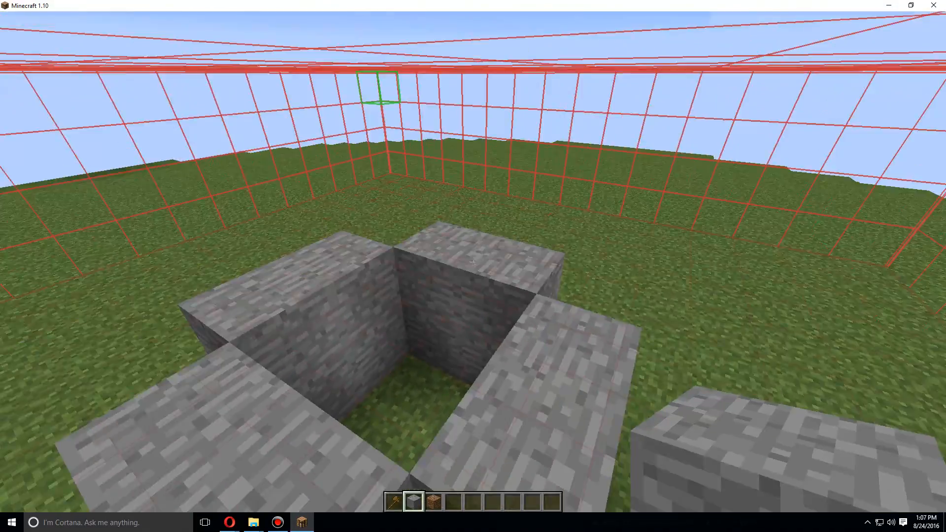
mouse_move(472, 261)
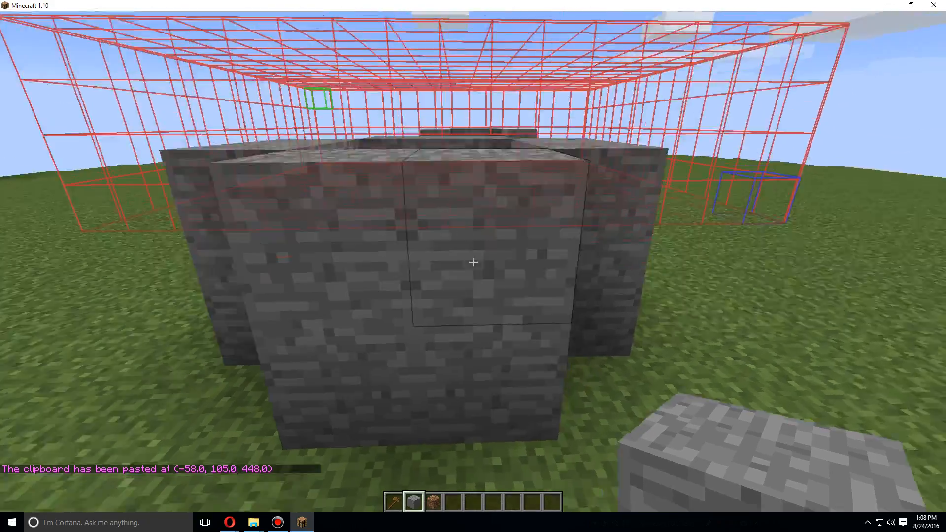
mouse_move(473, 262)
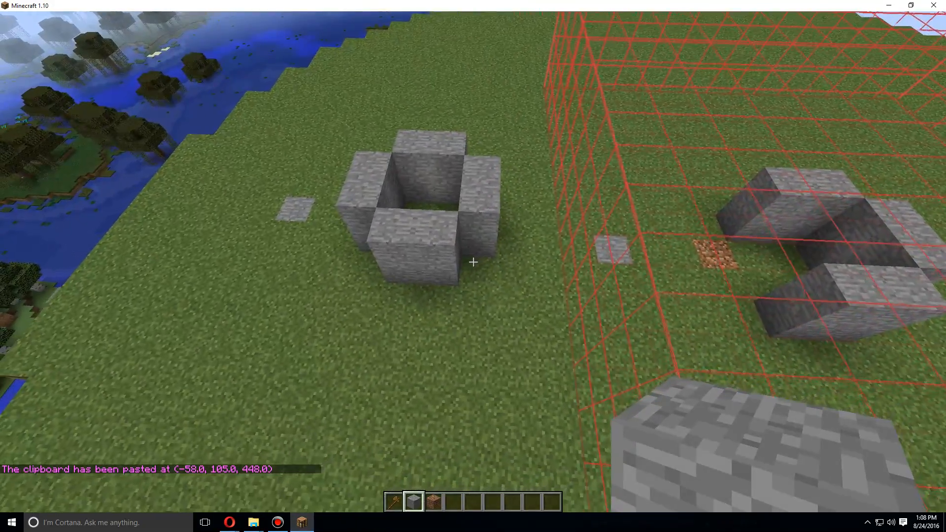
mouse_move(472, 263)
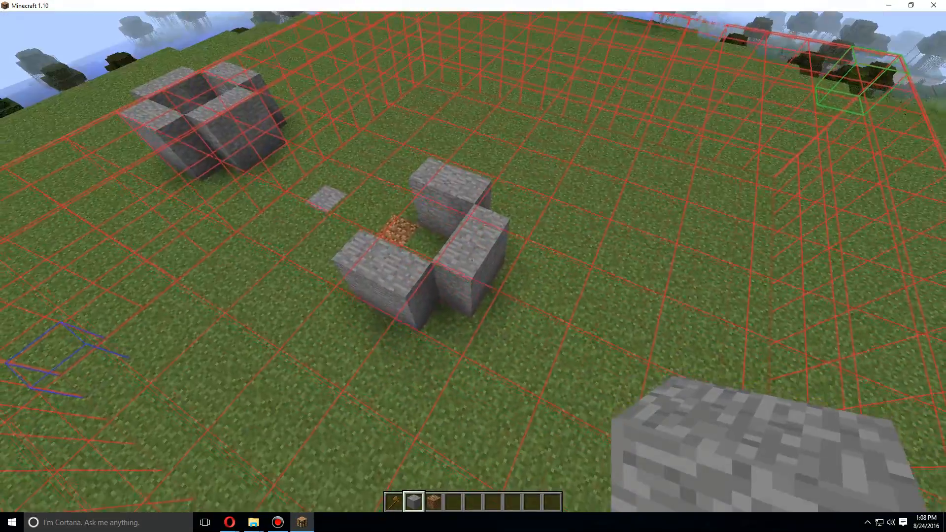
mouse_move(472, 262)
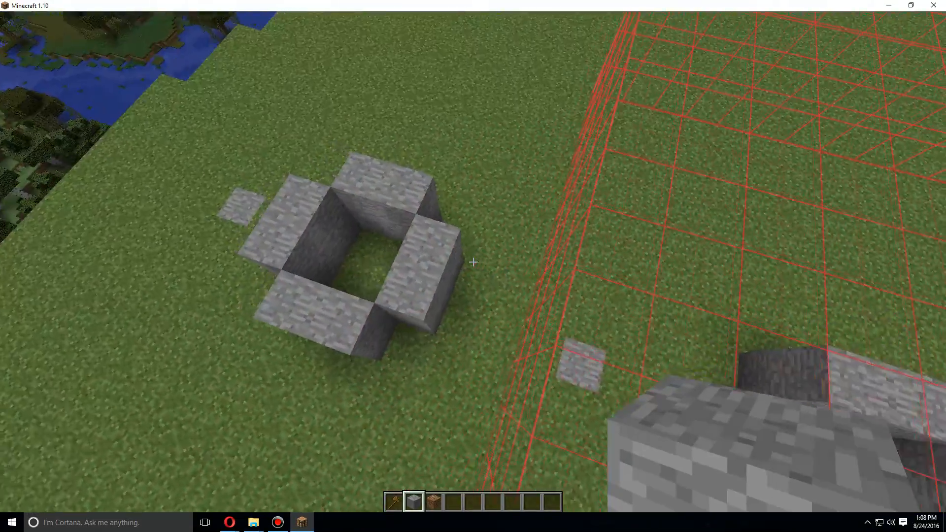
mouse_move(473, 261)
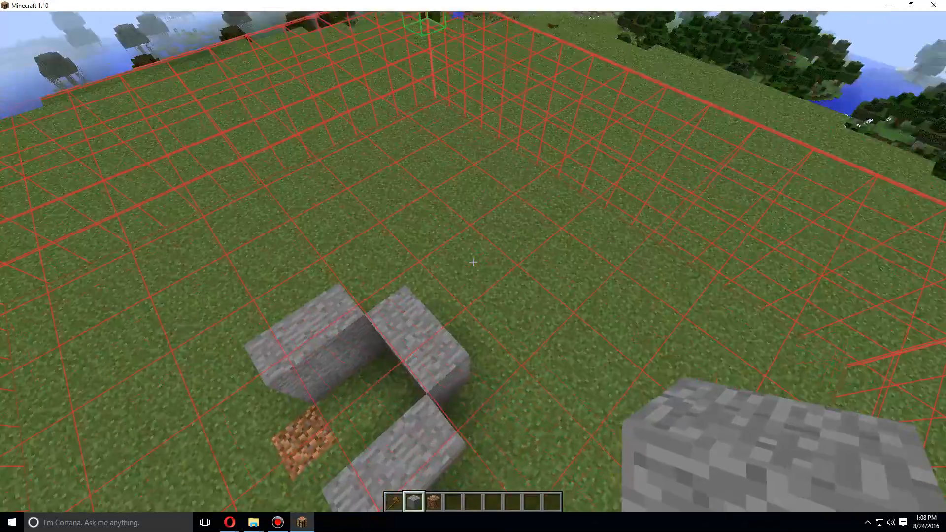
mouse_move(472, 262)
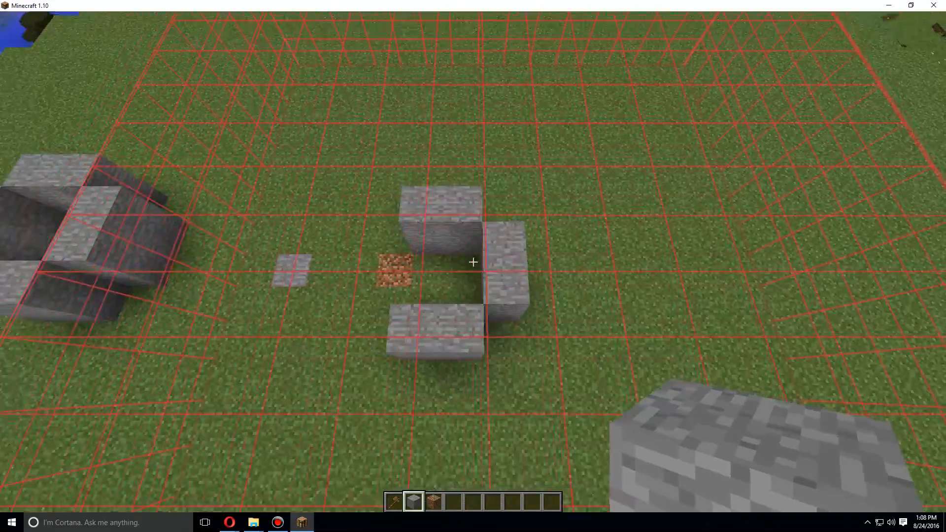
mouse_move(472, 261)
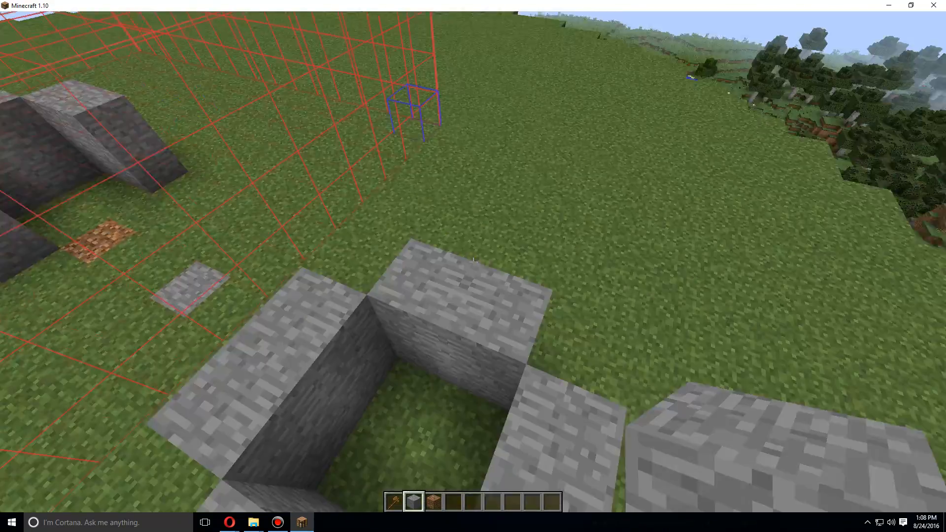
mouse_move(472, 261)
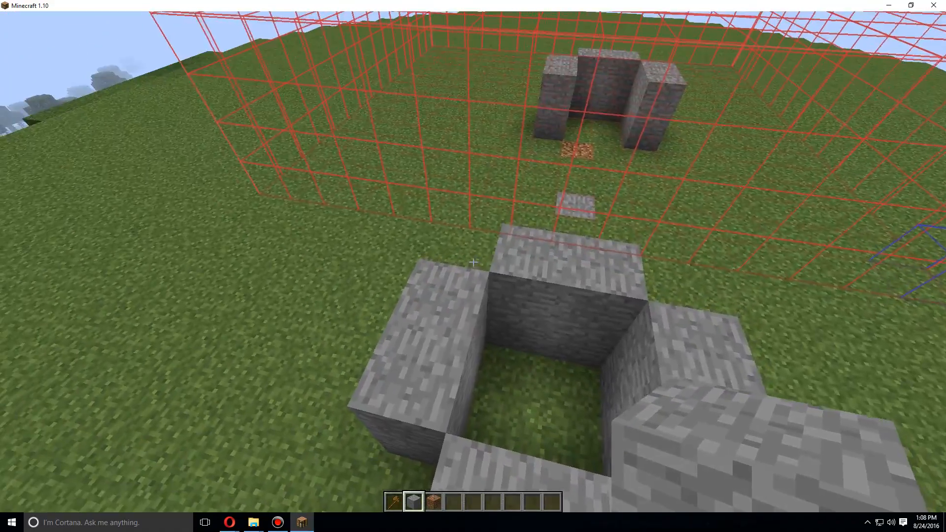
mouse_move(473, 261)
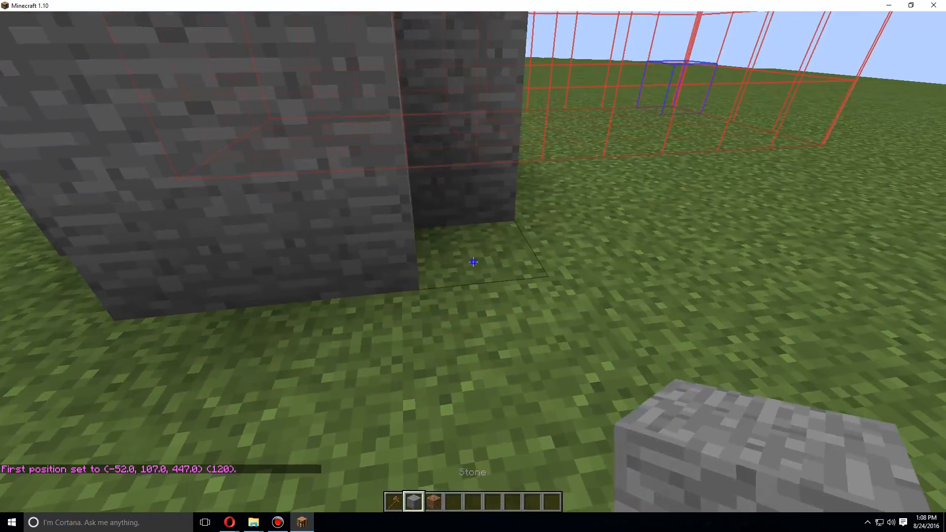
Set the second corner of the stone pillar, giving a 48-block selection
right_click(473, 261)
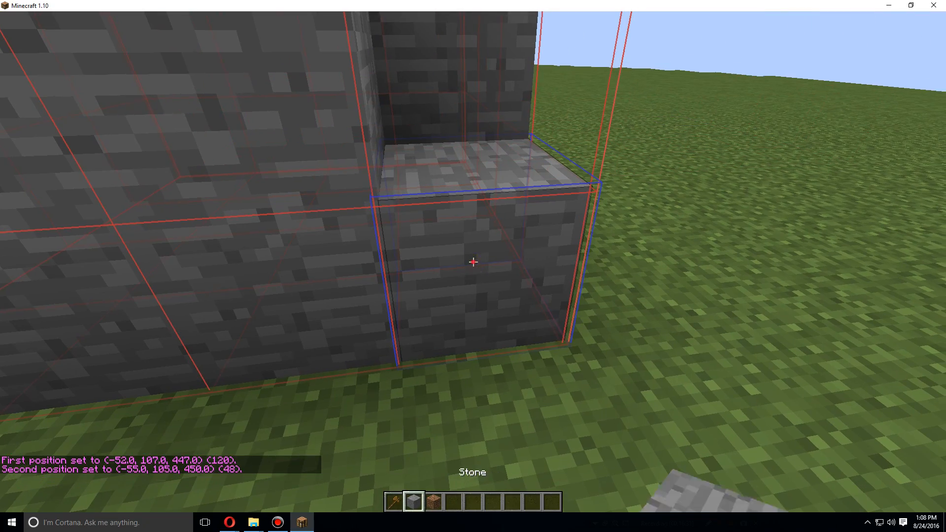
mouse_move(472, 261)
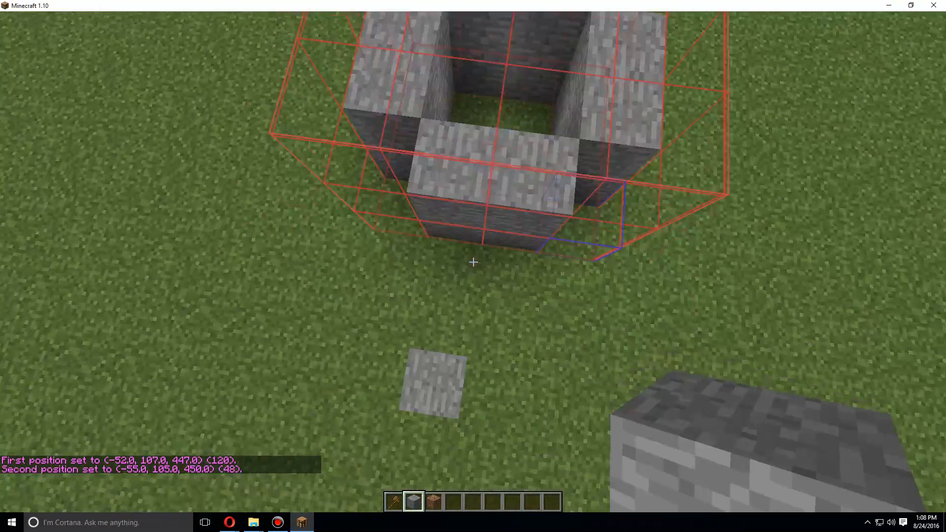
mouse_move(473, 261)
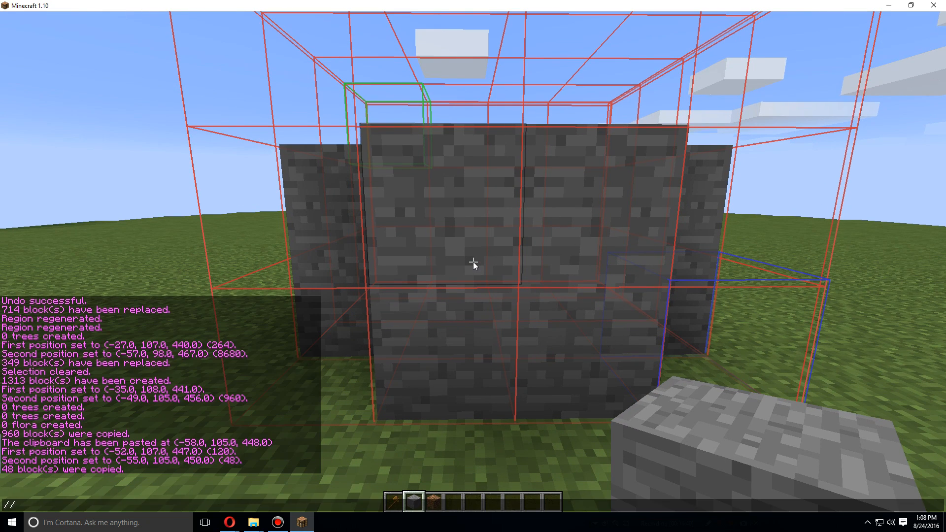
Run //rotate to rotate the 48-block clipboard copy
text(//rotate)
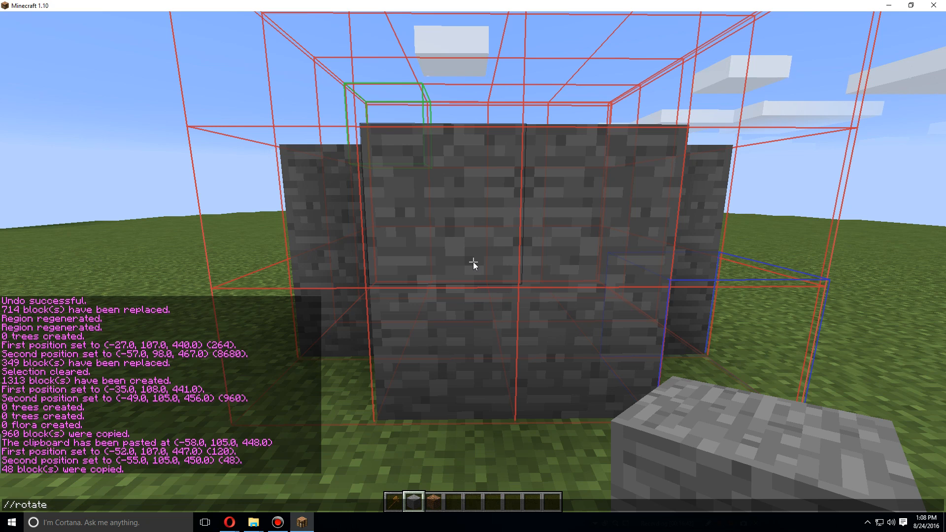
key(Return)
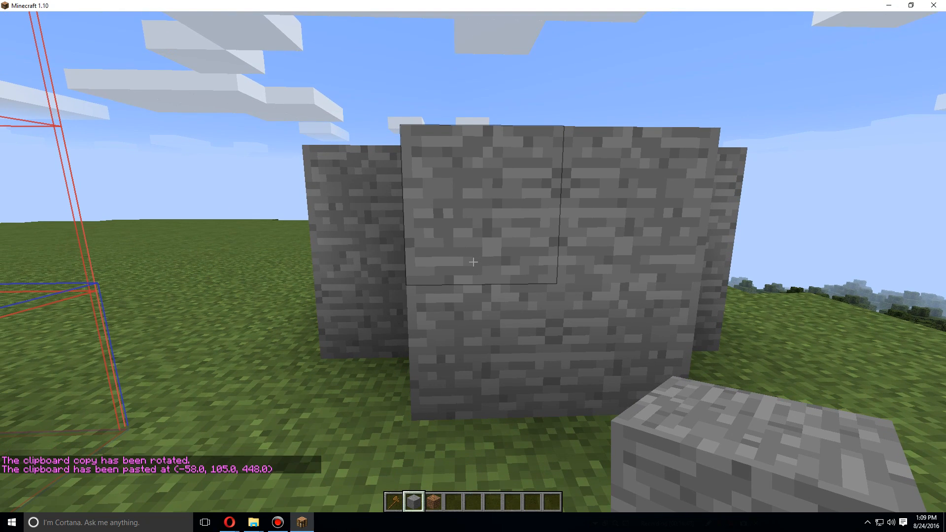
mouse_move(473, 262)
text(//)
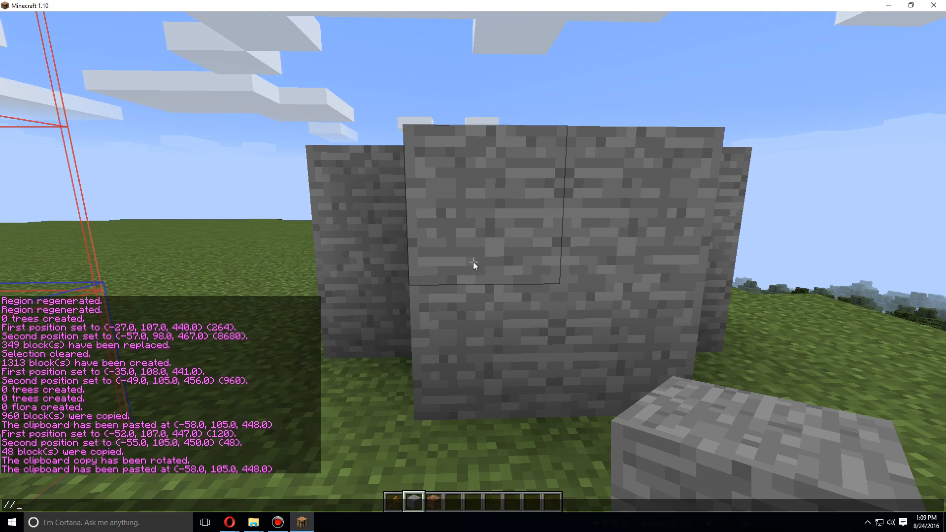
Type the //rotate command again to rotate the clipboard a second time
text(rota)
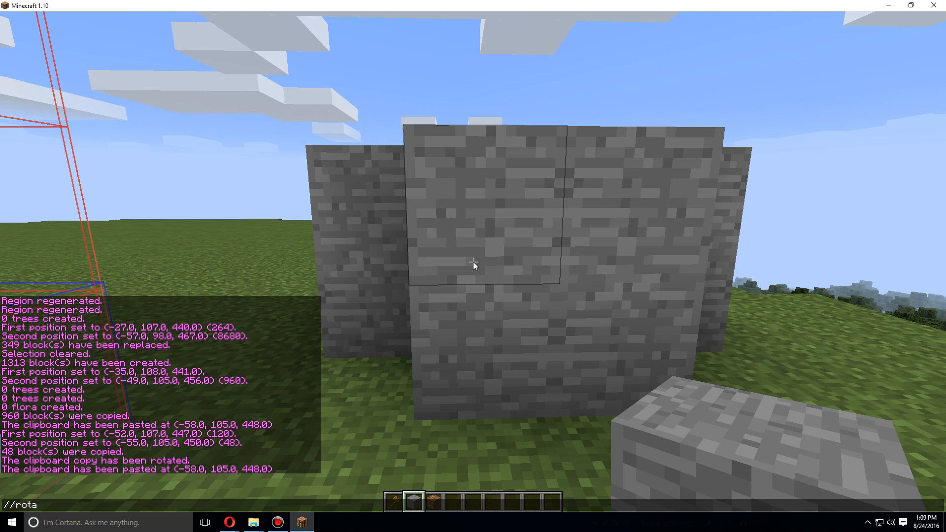
text(te)
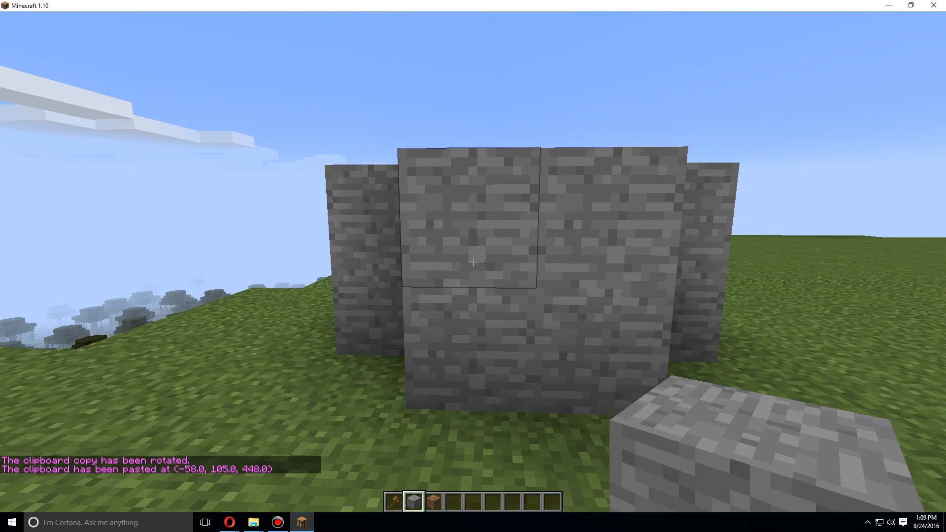
mouse_move(472, 263)
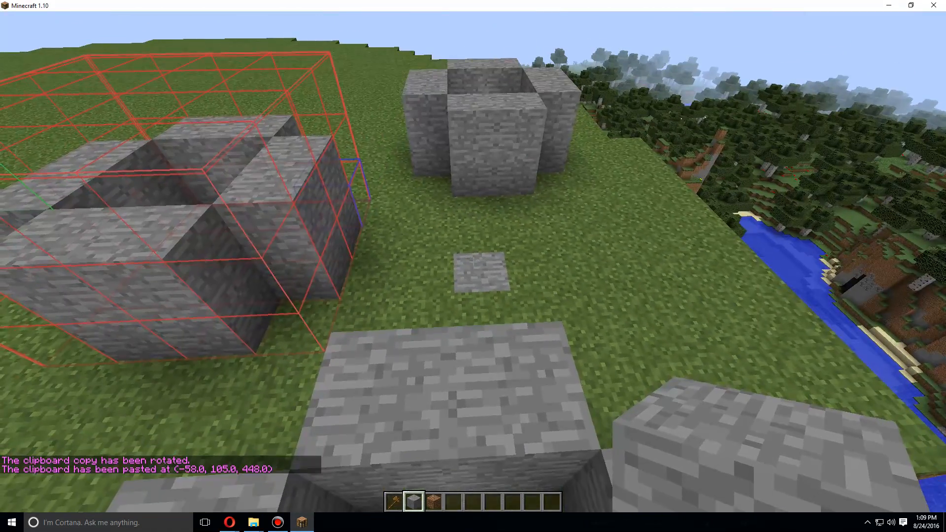